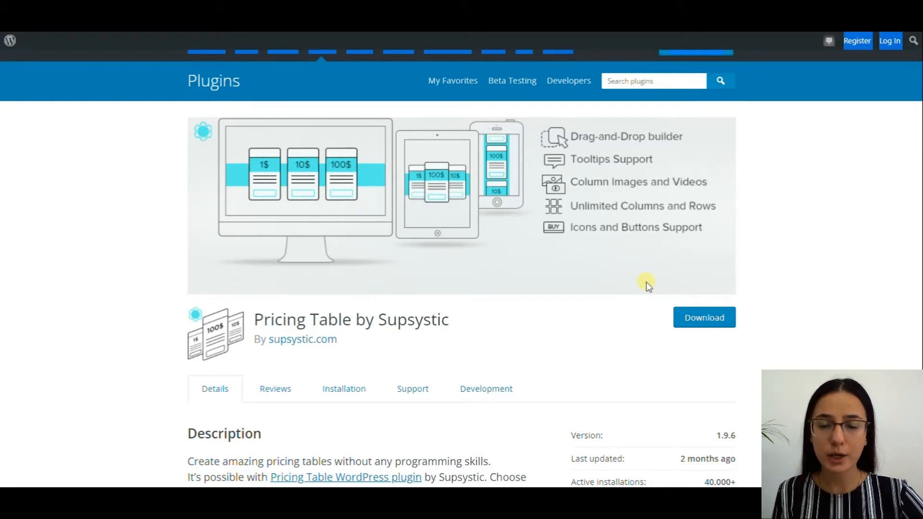
# Browse the plugin's WordPress.org details and reviews, noting its 4.2 out of 5 stars rating
pyautogui.doubleClick(302, 339)
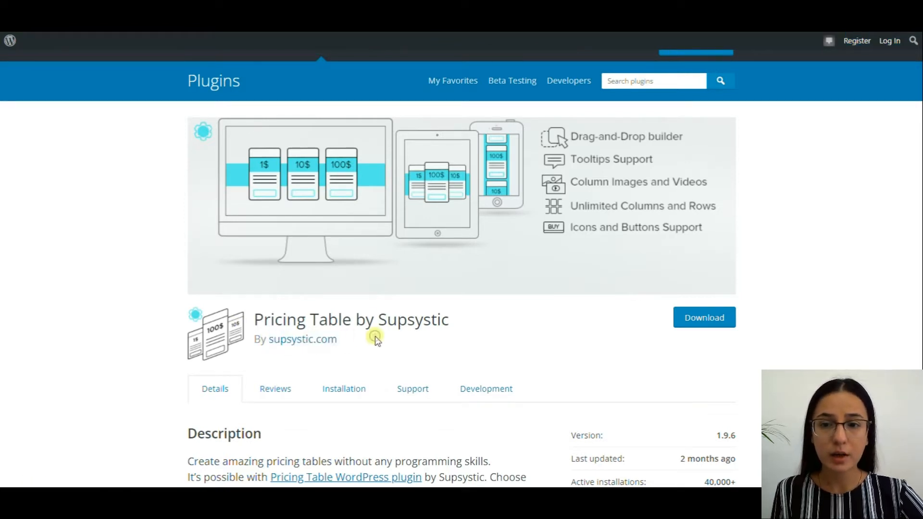
pyautogui.scroll(-3)
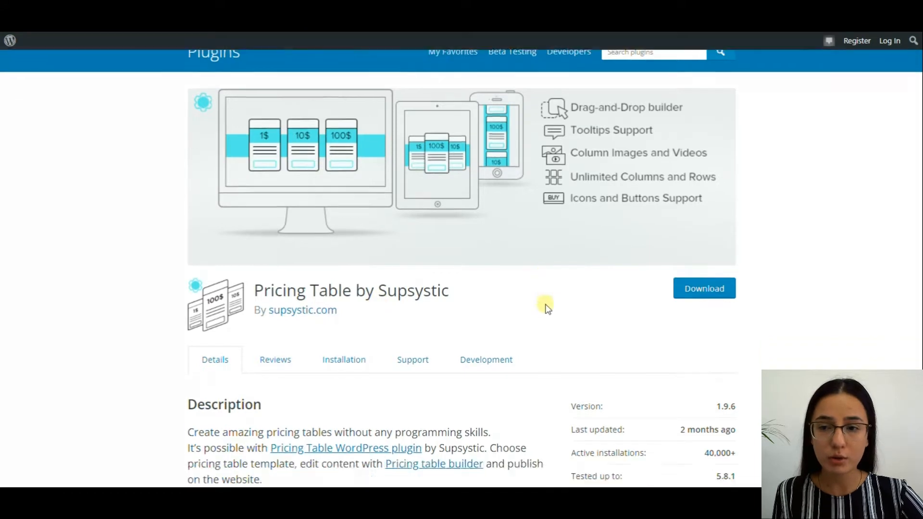
pyautogui.scroll(-3)
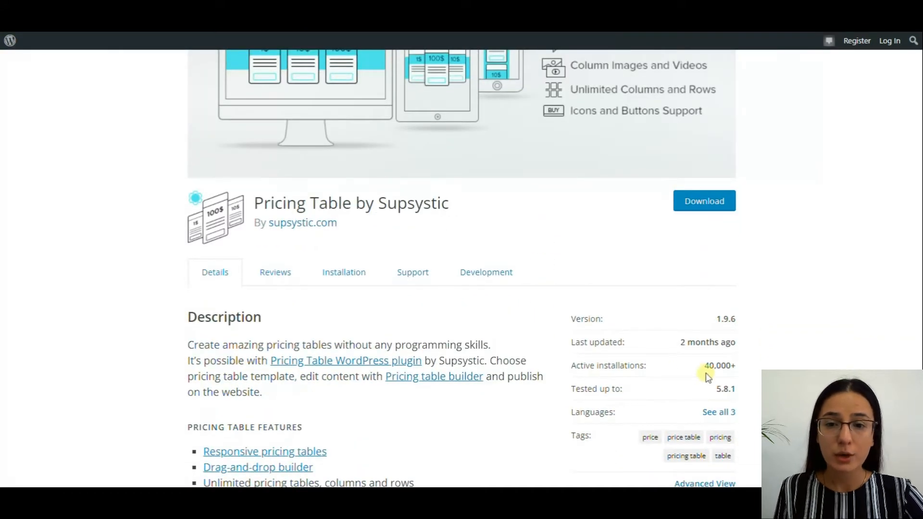
pyautogui.moveTo(743, 373)
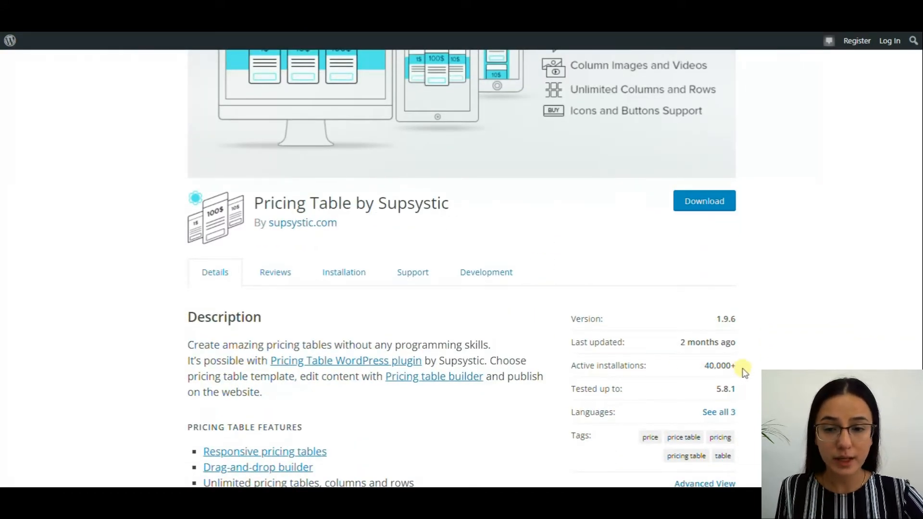
pyautogui.click(275, 272)
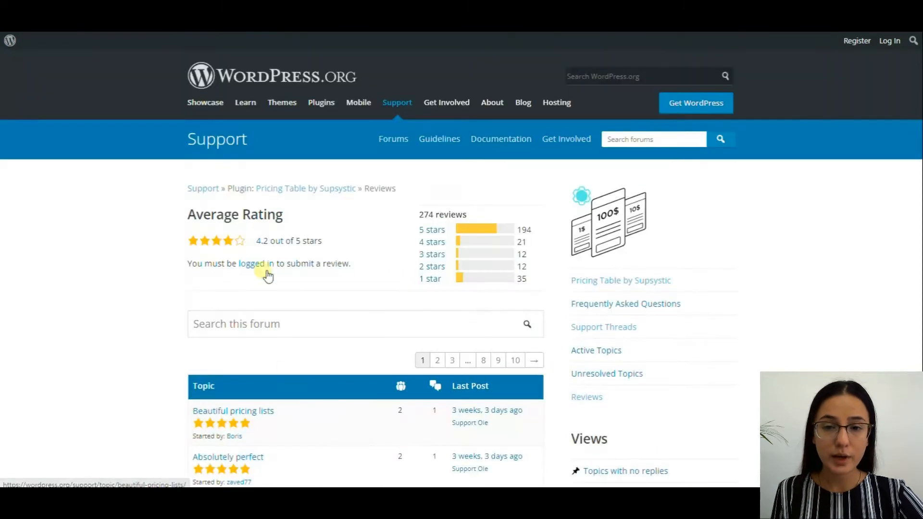
pyautogui.doubleClick(289, 240)
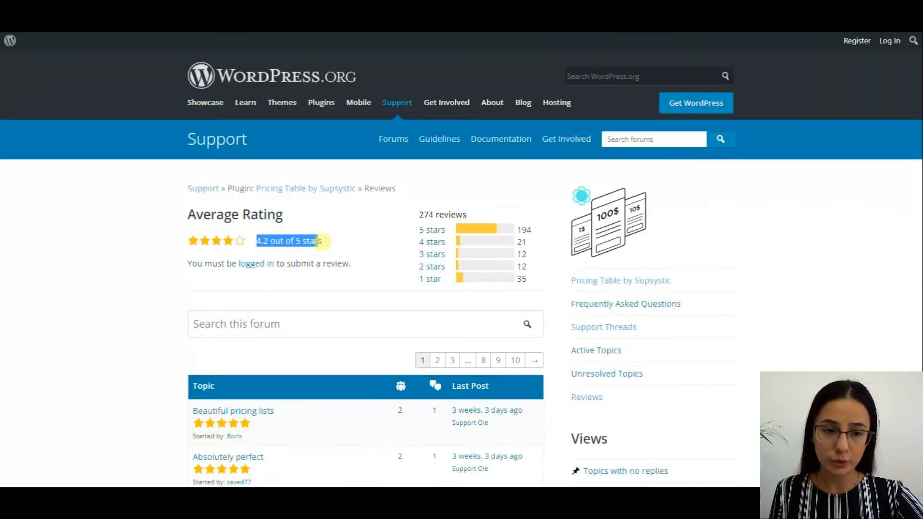
pyautogui.click(305, 188)
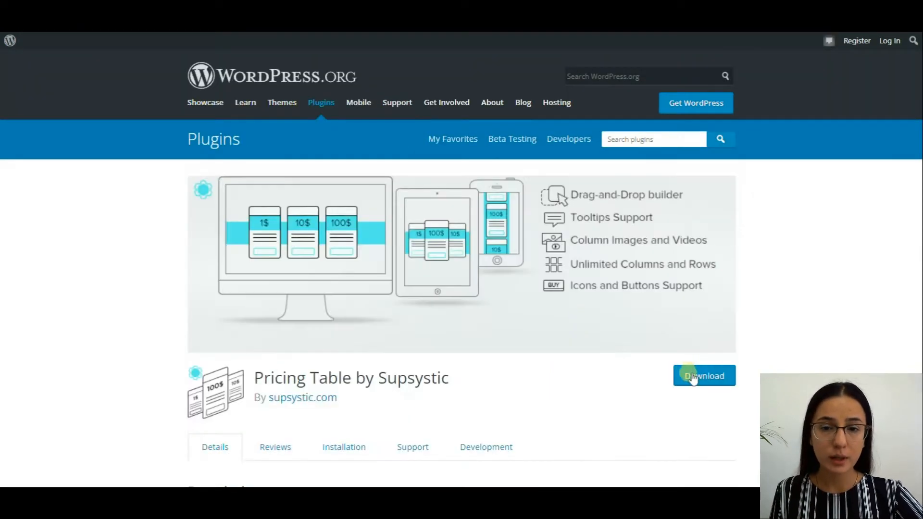
pyautogui.moveTo(743, 373)
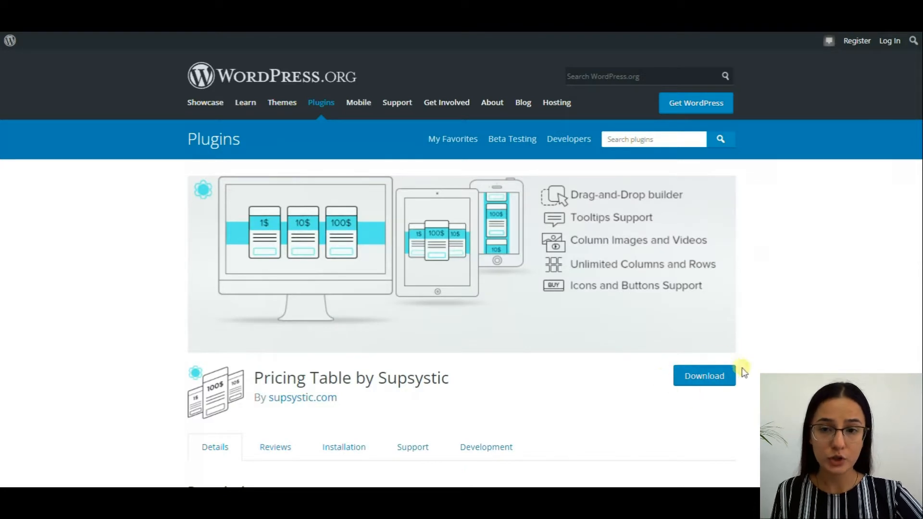
# Review Supsystic's Plugin Pricing page, noting the $319 three-year Enterprise price
pyautogui.click(302, 397)
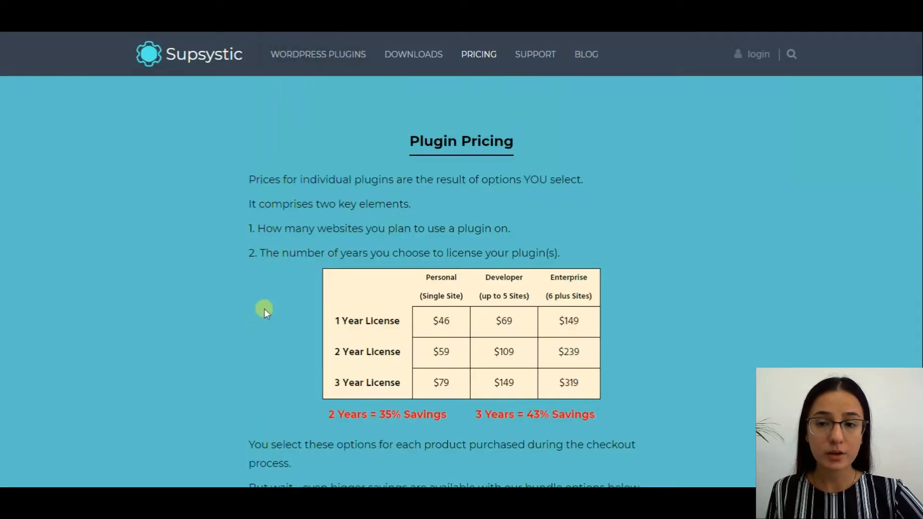
pyautogui.moveTo(616, 439)
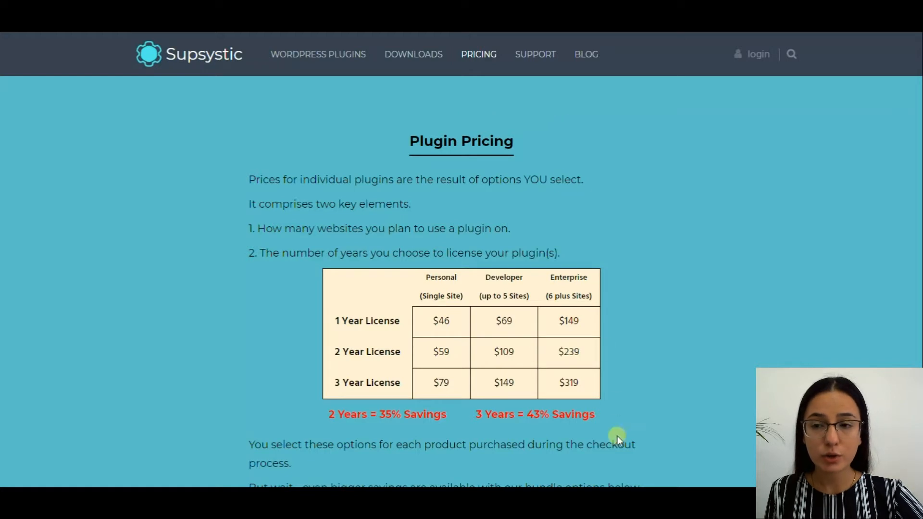
pyautogui.moveTo(412, 397)
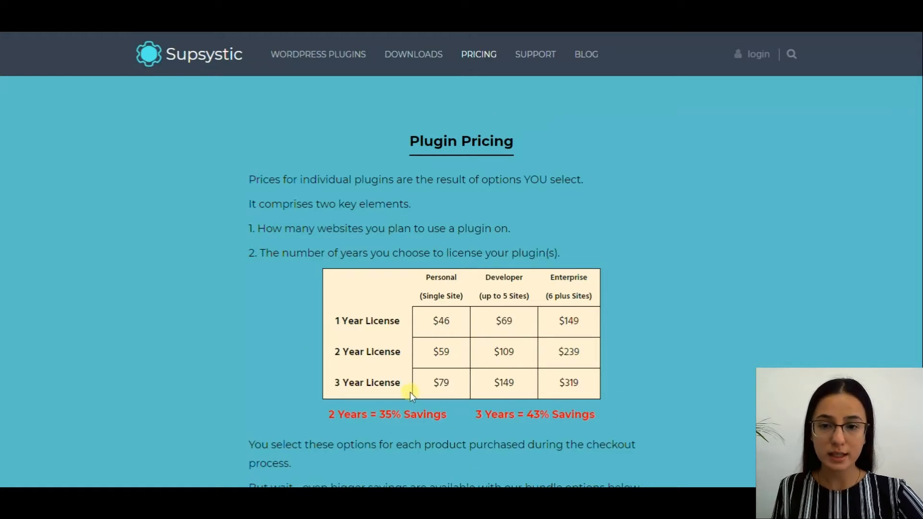
pyautogui.moveTo(336, 283)
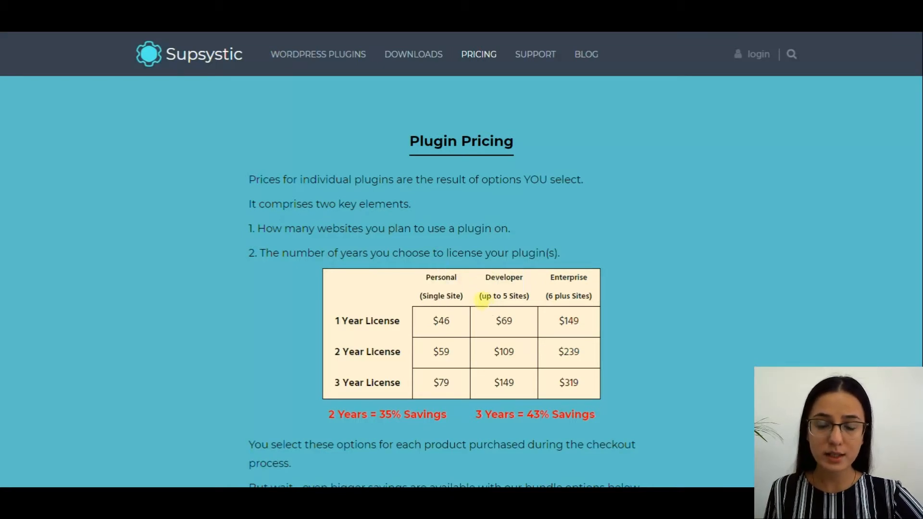
pyautogui.doubleClick(503, 295)
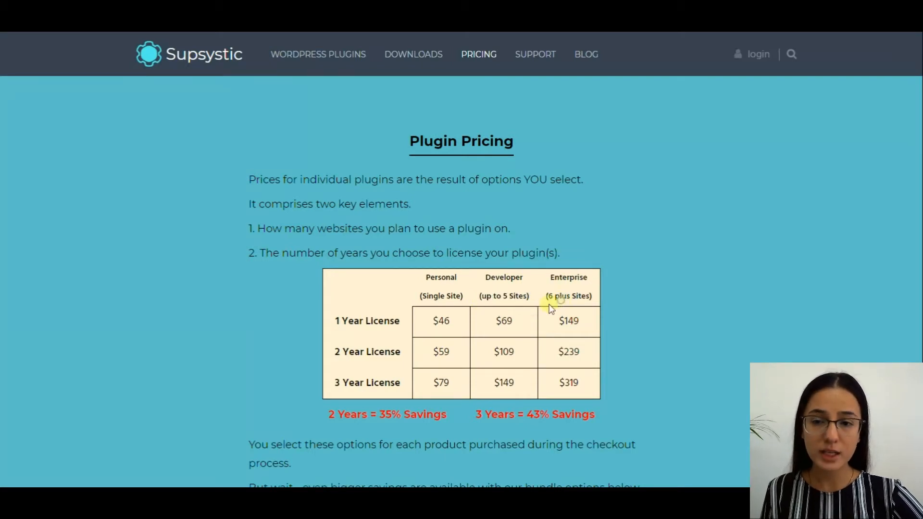
pyautogui.moveTo(580, 327)
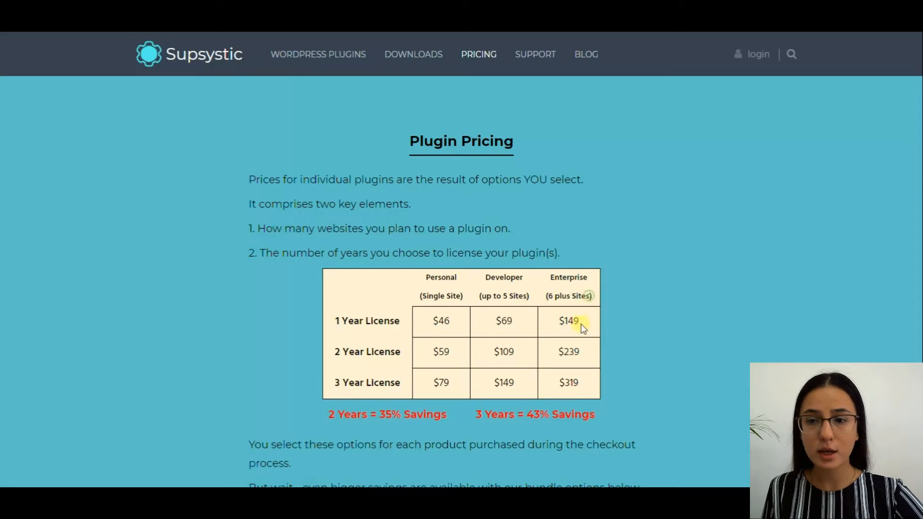
pyautogui.doubleClick(567, 322)
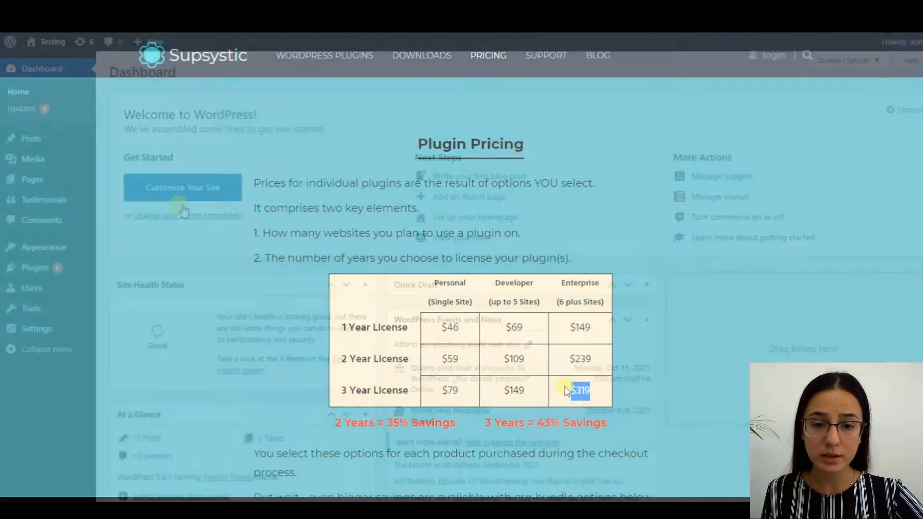
# Search Add New plugins for 'supsystic', then install and activate Pricing Table by Supsystic
pyautogui.click(23, 257)
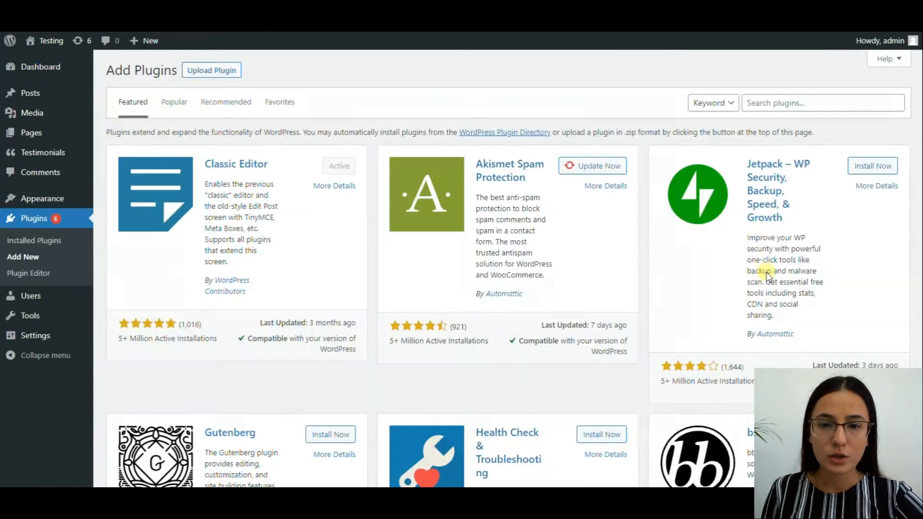
pyautogui.write('supsystic')
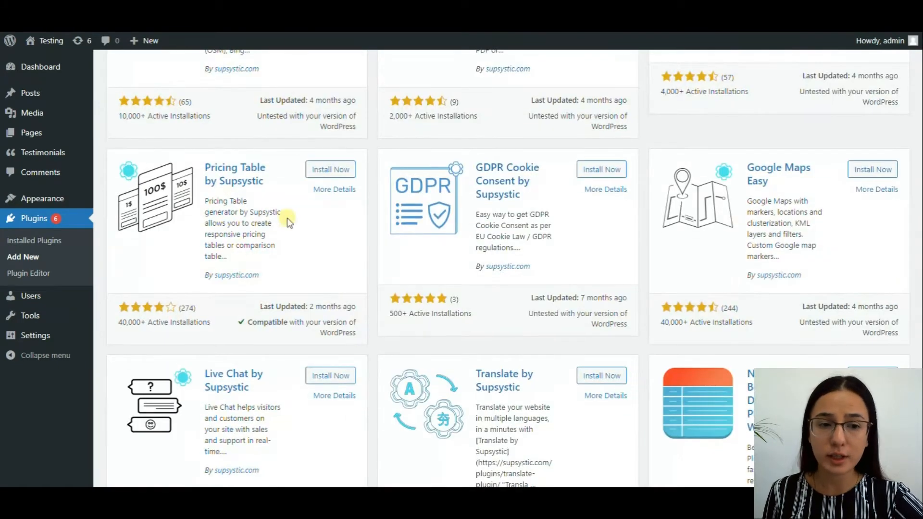
pyautogui.click(329, 169)
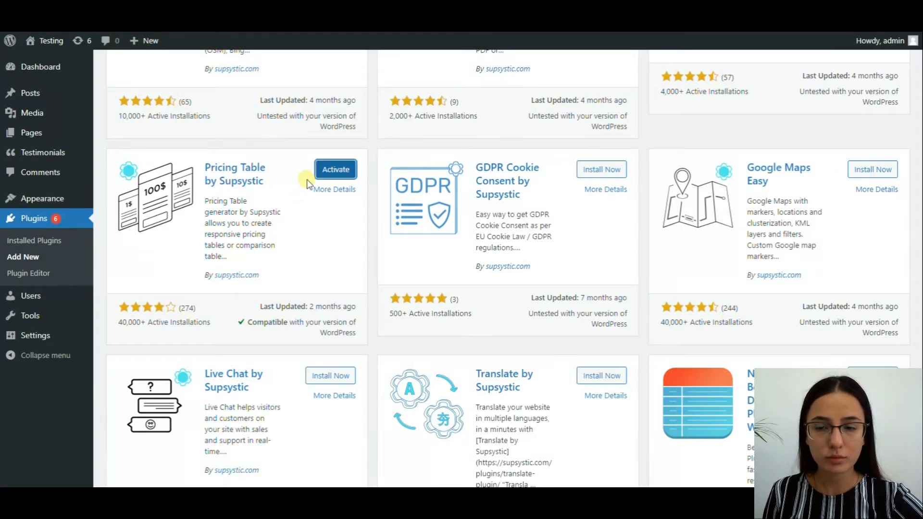
pyautogui.click(335, 169)
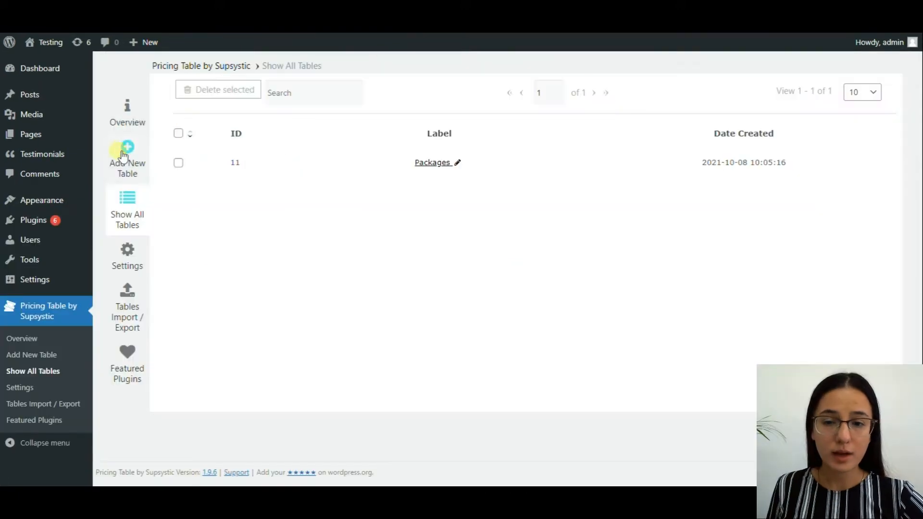
# Browse the Add New Table gallery of free and PRO pricing table templates
pyautogui.click(127, 158)
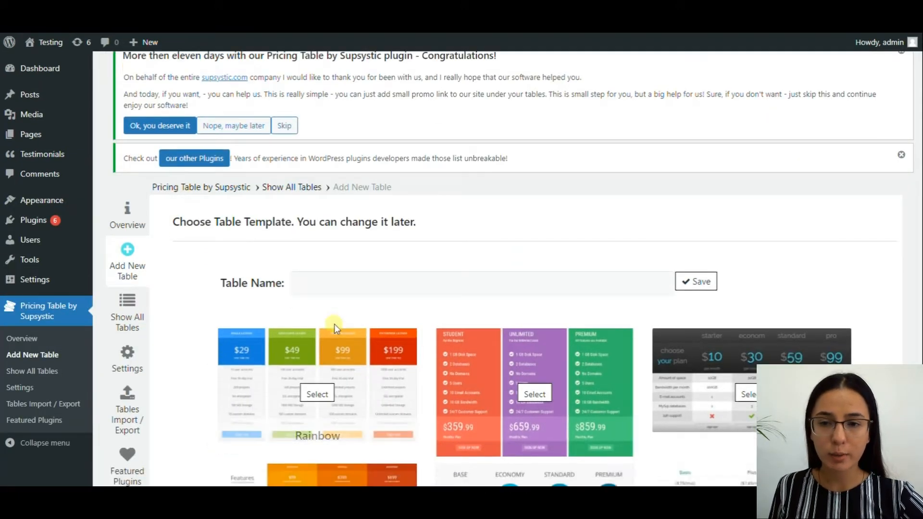
pyautogui.scroll(-3)
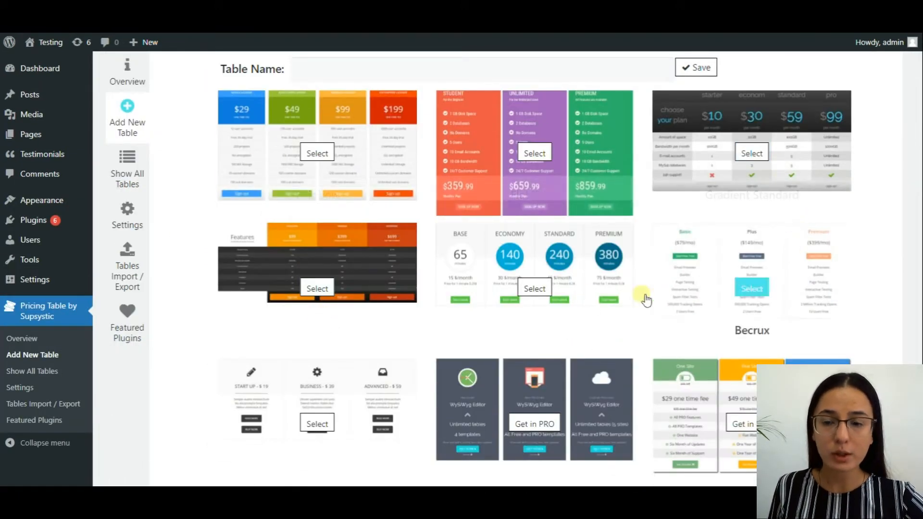
pyautogui.scroll(-3)
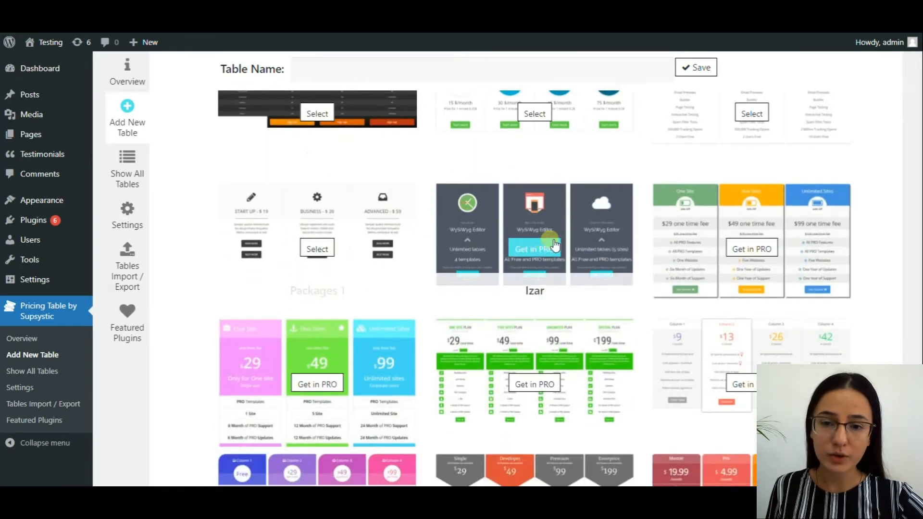
pyautogui.scroll(-3)
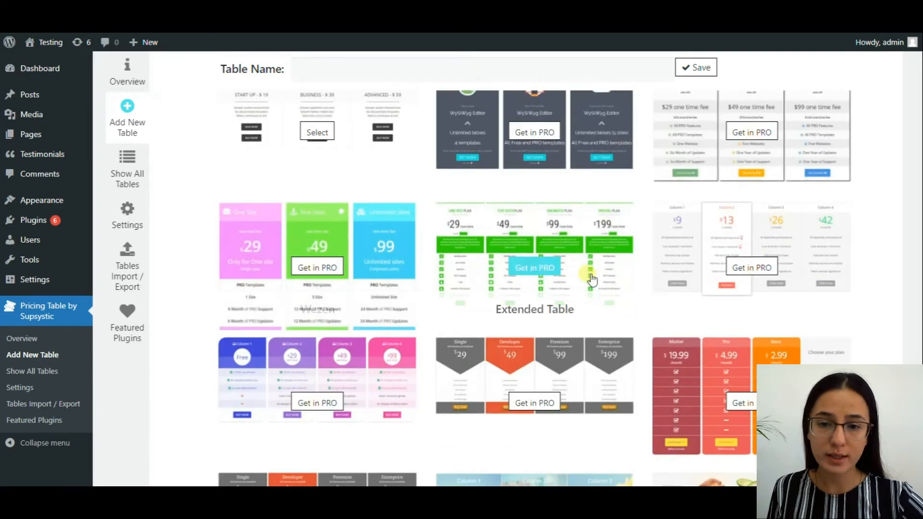
pyautogui.scroll(-3)
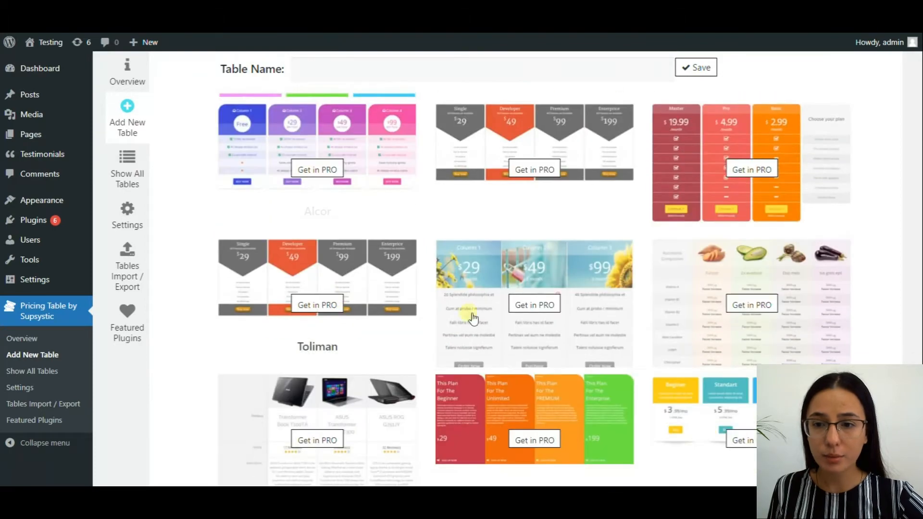
pyautogui.scroll(-3)
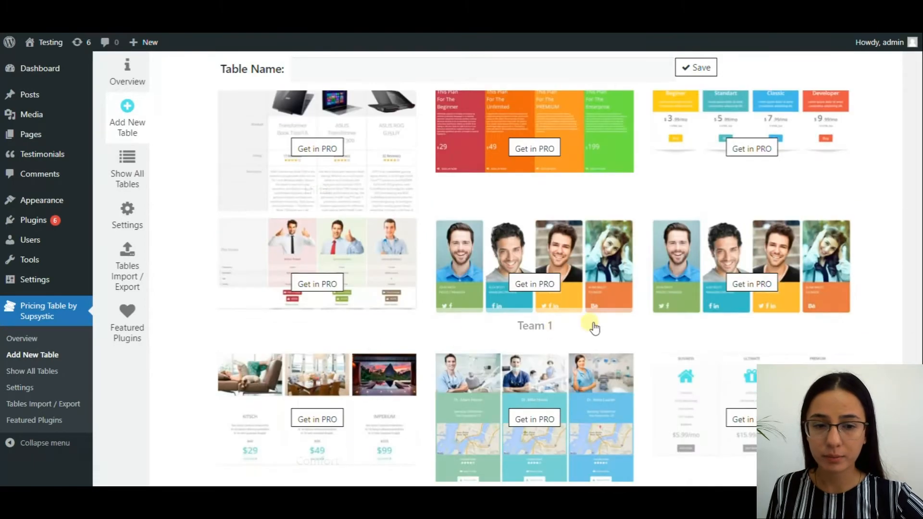
pyautogui.scroll(-3)
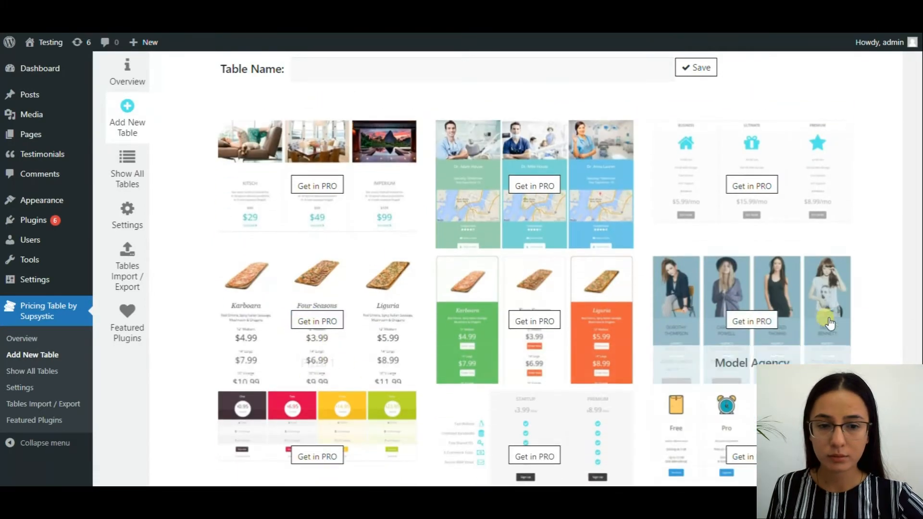
pyautogui.scroll(-3)
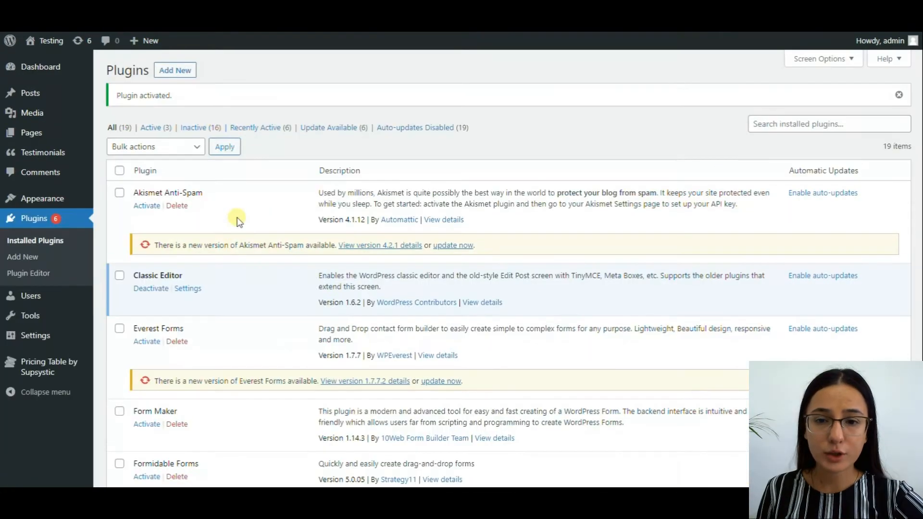
# Edit the Packages table and give the FREE column heading a new font size
pyautogui.click(48, 366)
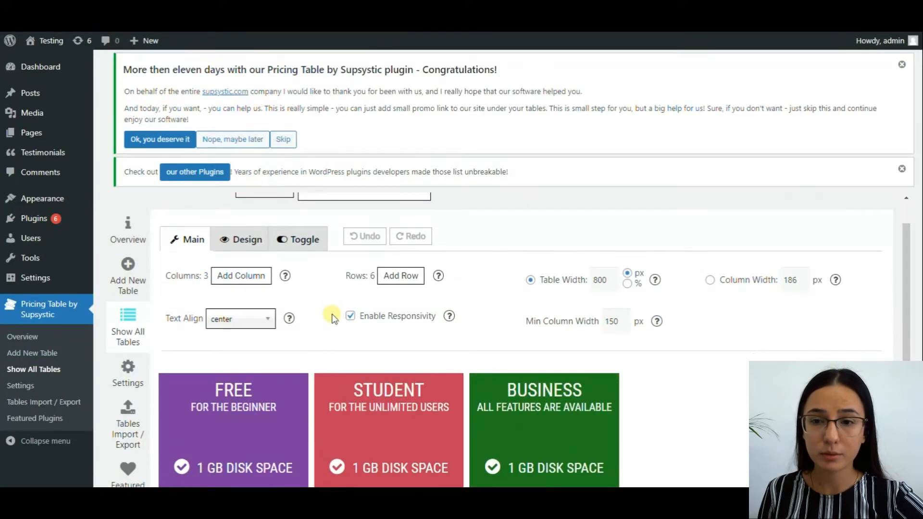
pyautogui.scroll(-3)
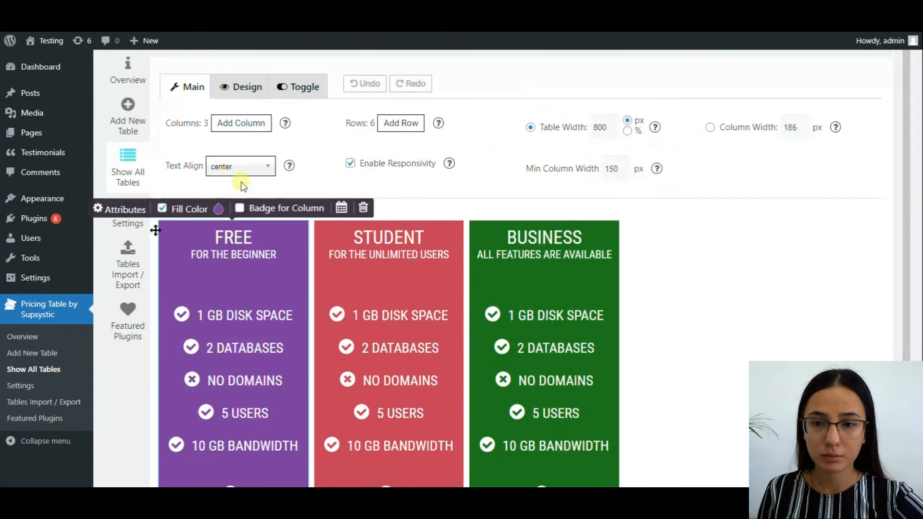
pyautogui.click(233, 242)
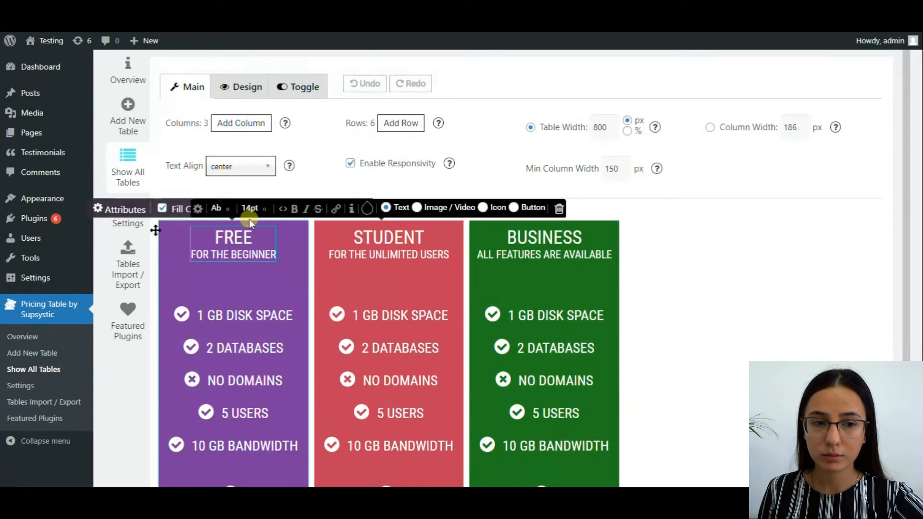
pyautogui.click(218, 208)
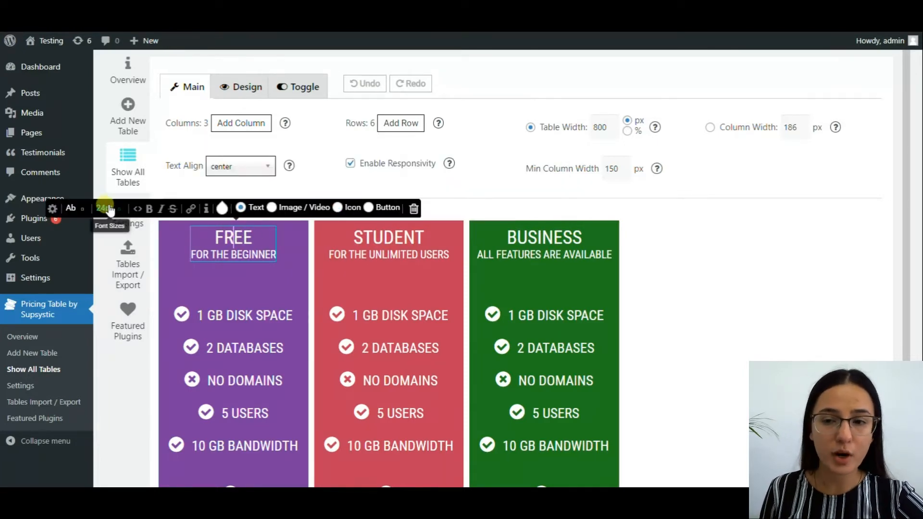
pyautogui.click(106, 208)
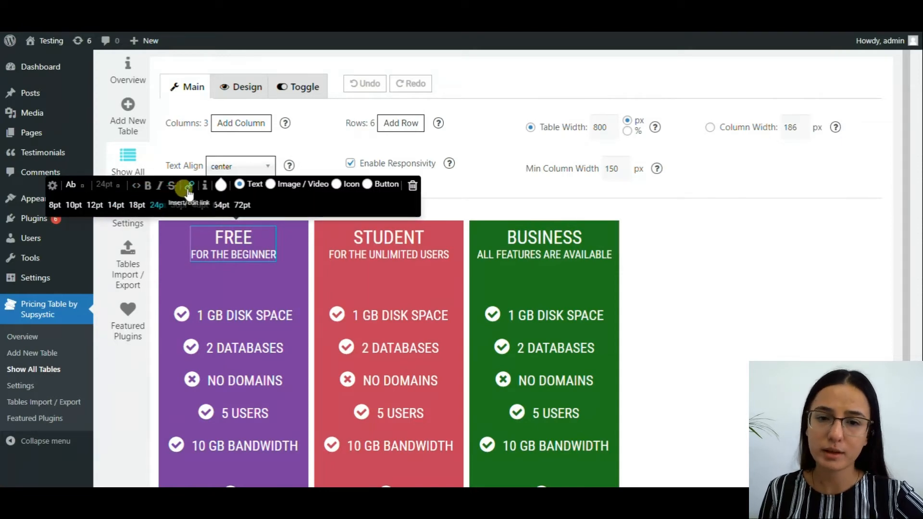
pyautogui.click(93, 205)
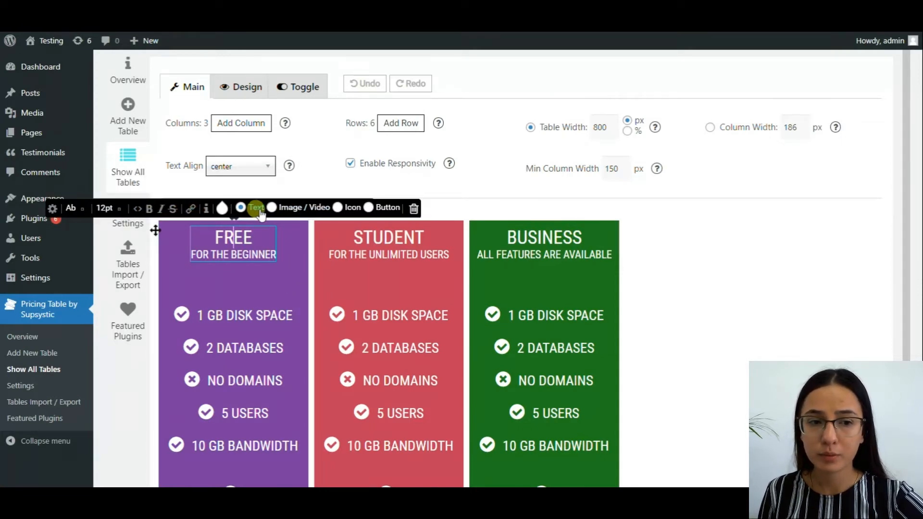
# Colour the FREE heading text a light off-white
pyautogui.click(223, 208)
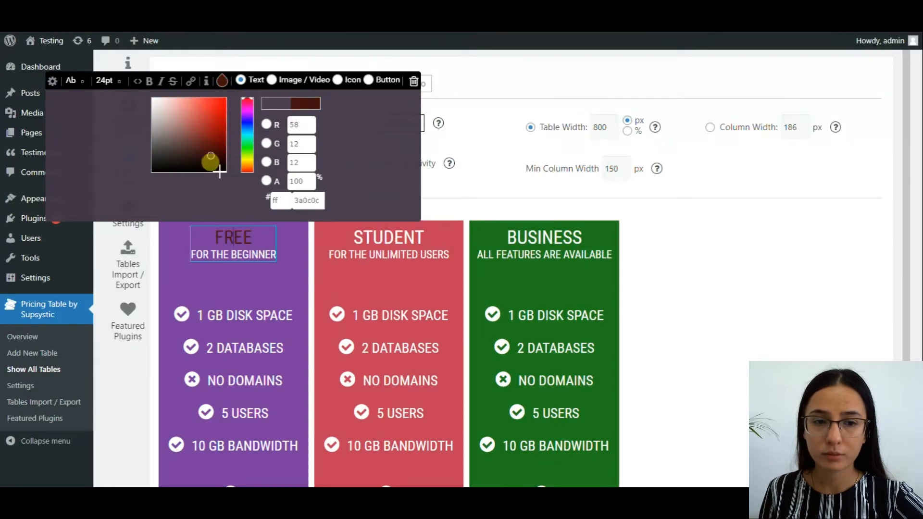
pyautogui.moveTo(210, 159); pyautogui.dragTo(155, 102)
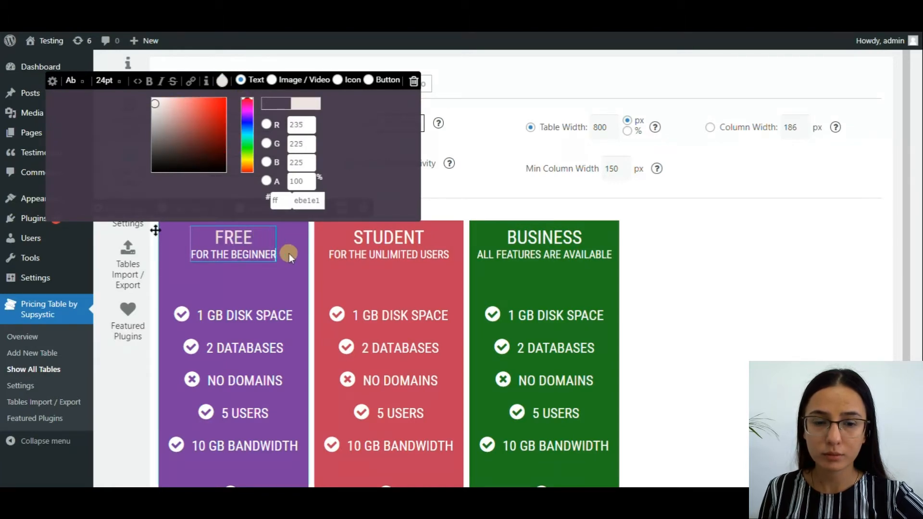
pyautogui.click(199, 124)
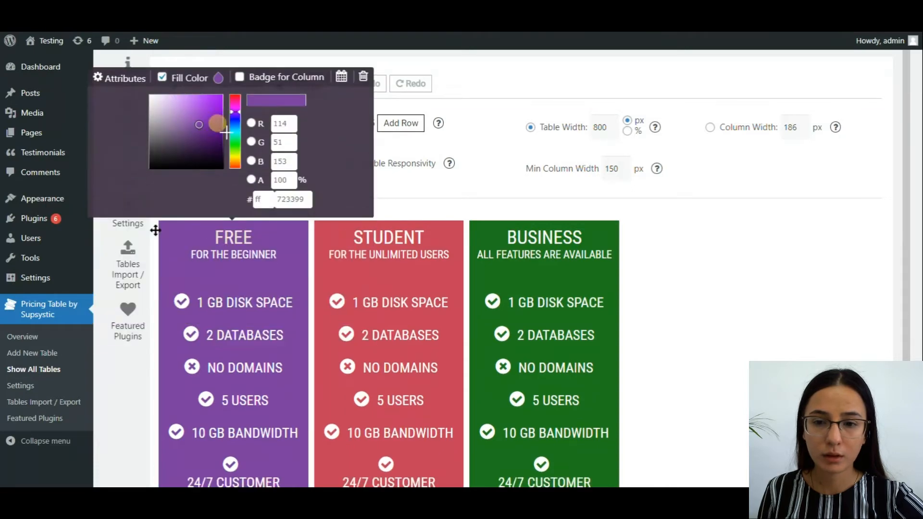
# Fill the Free column brown and set the storage row to 1 GB, 2 GB and 3 GB
pyautogui.click(175, 122)
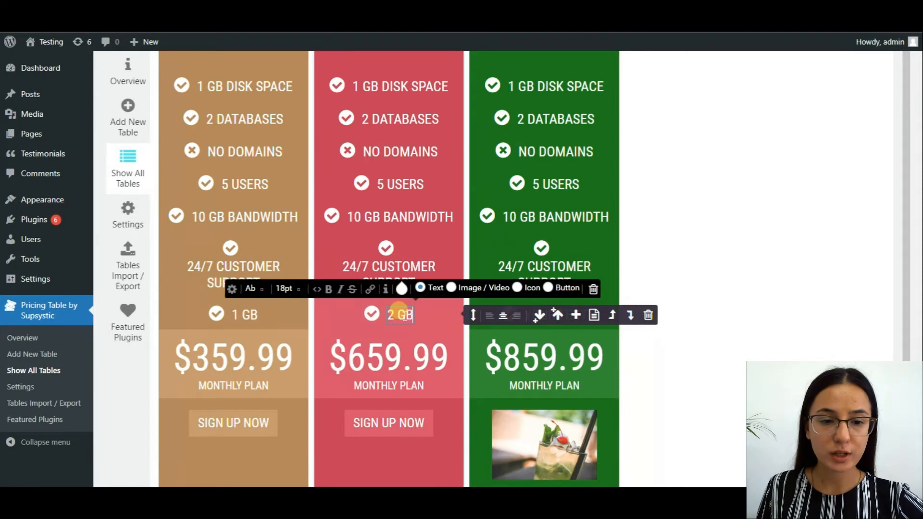
pyautogui.click(555, 315)
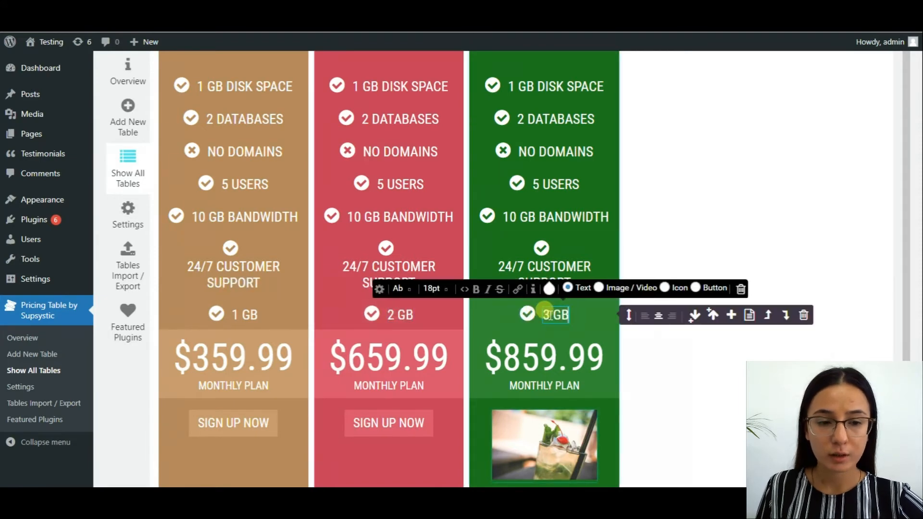
pyautogui.click(233, 423)
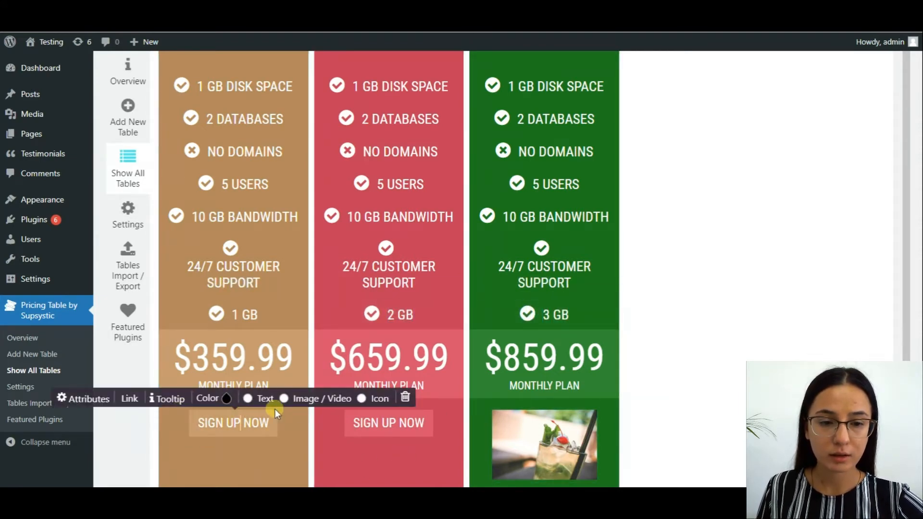
pyautogui.click(128, 399)
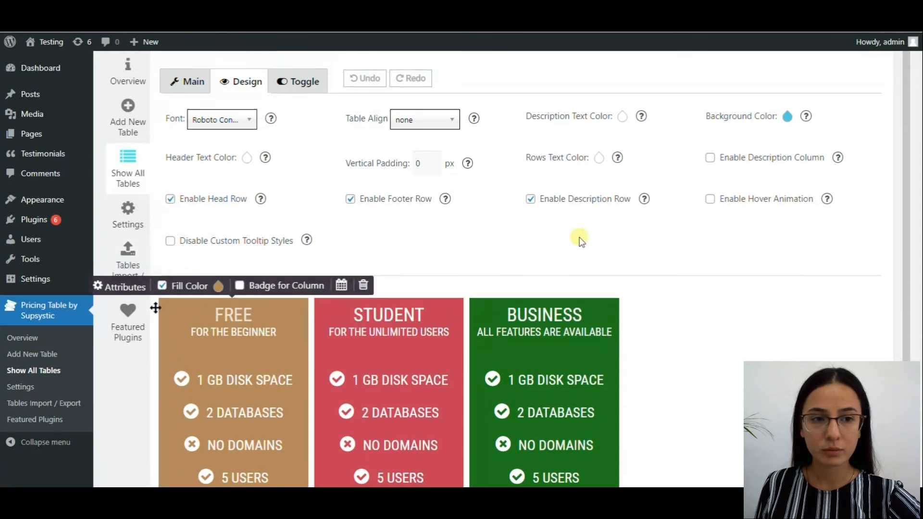
# Save the Packages table and copy its shortcode [supsystic-price-table id=11]
pyautogui.scroll(3)
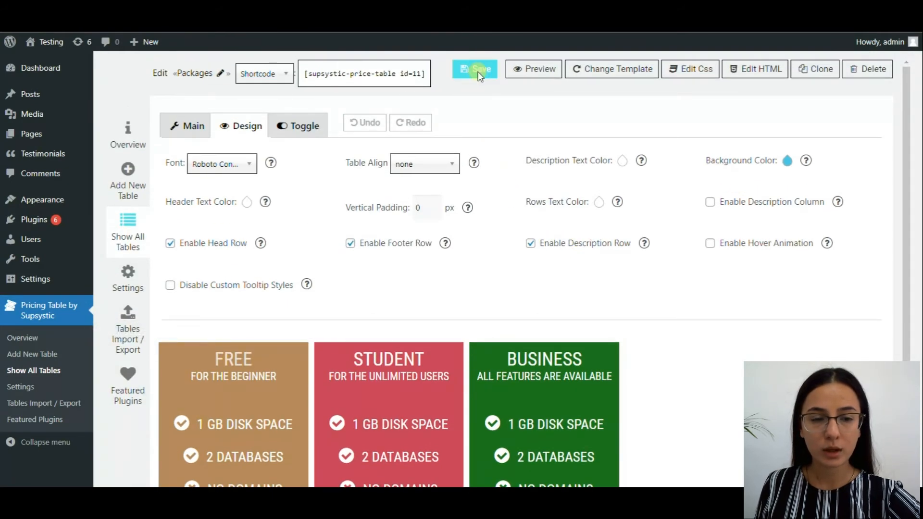
pyautogui.moveTo(406, 77)
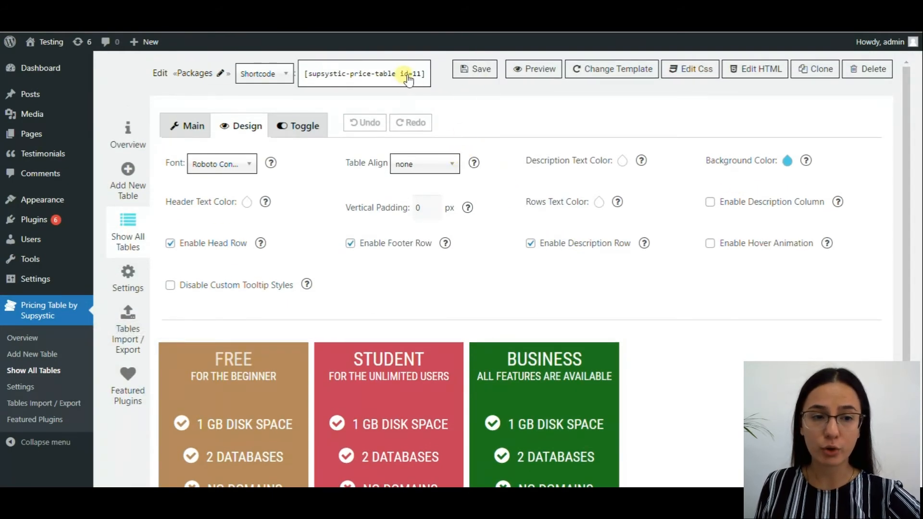
pyautogui.tripleClick(363, 74)
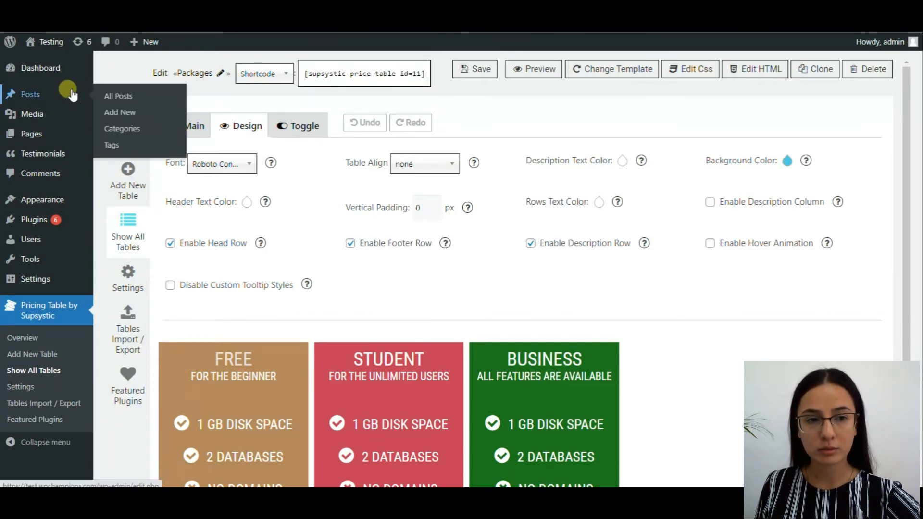
# Create a post titled Supsystic with the pricing table shortcode and save it as a draft
pyautogui.click(119, 112)
pyautogui.write('S')
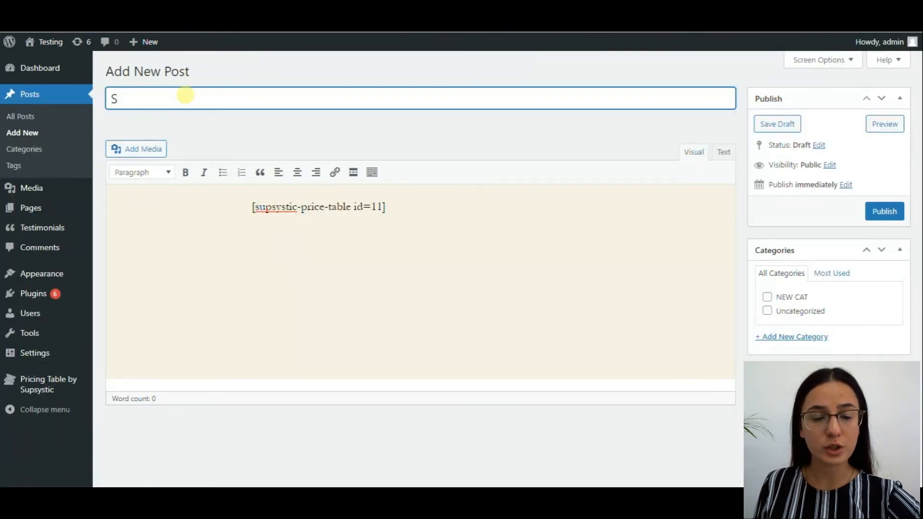
pyautogui.write('upsys')
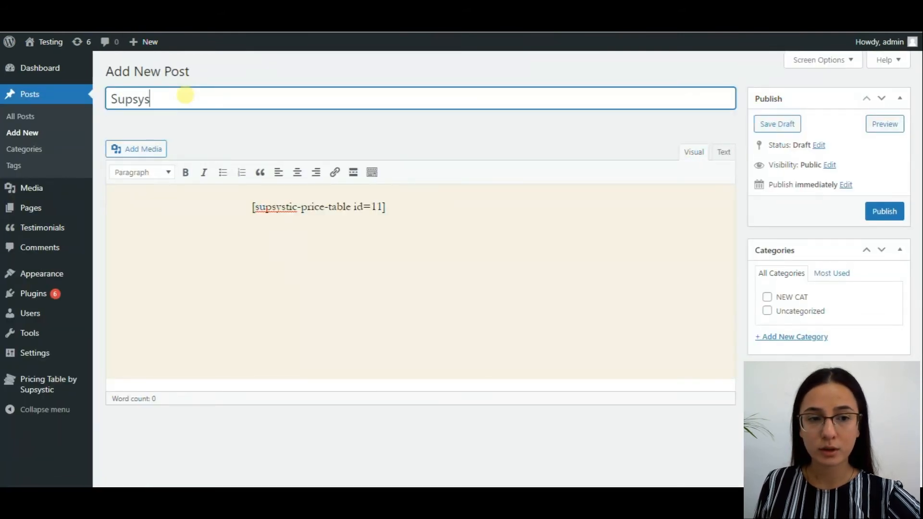
pyautogui.write('tic')
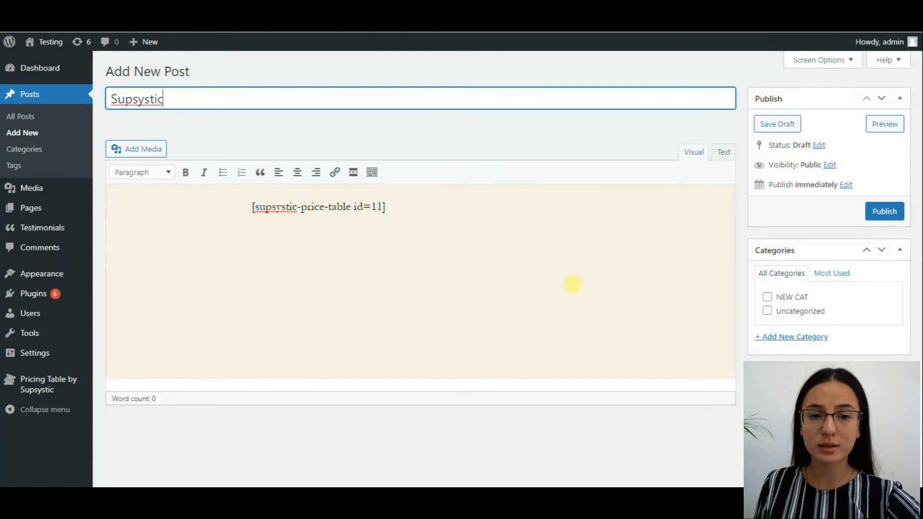
pyautogui.click(777, 124)
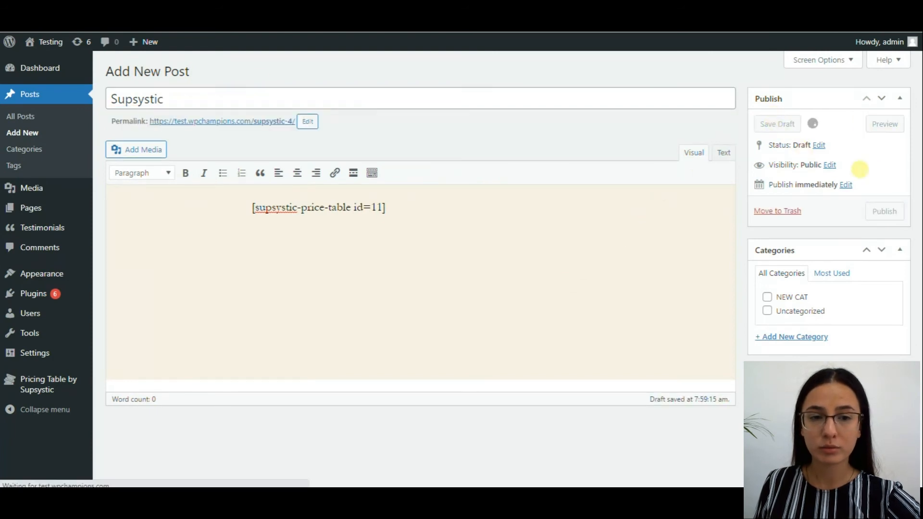
pyautogui.click(777, 124)
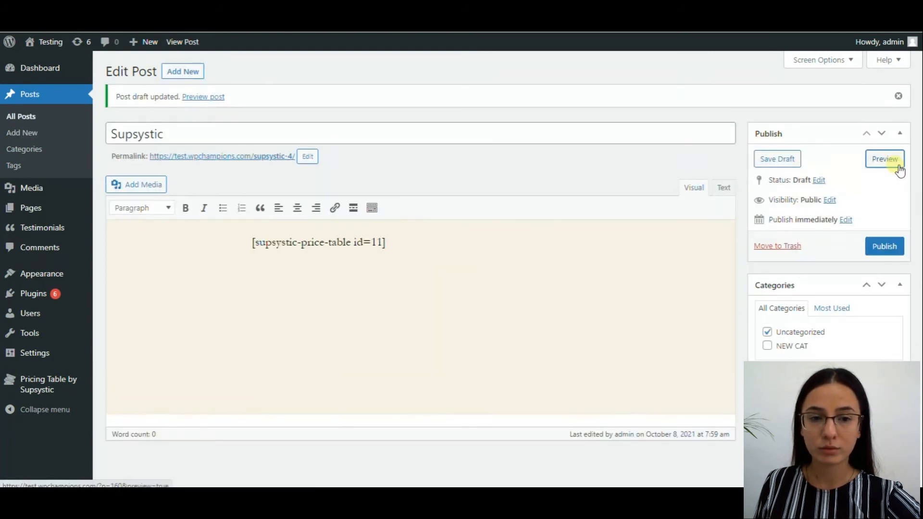
# Preview the Supsystic post showing the Free, Student and Business pricing table
pyautogui.click(885, 159)
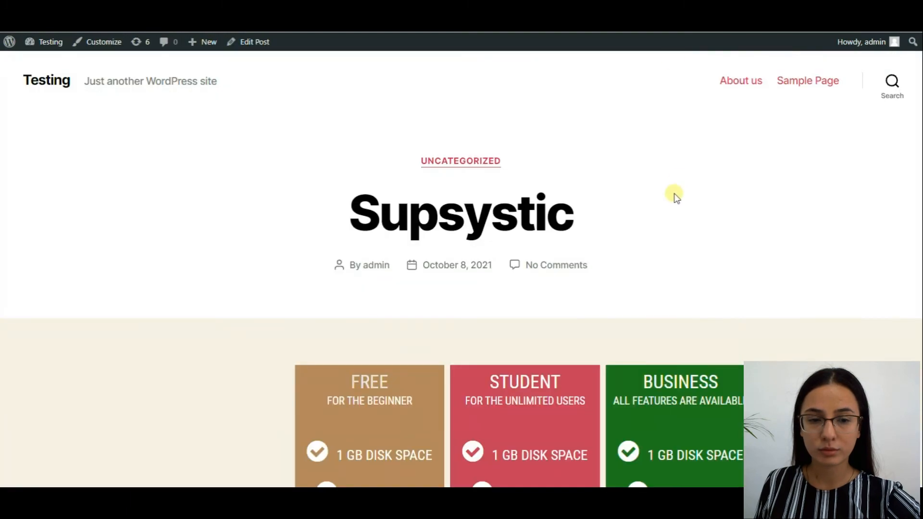
pyautogui.scroll(-3)
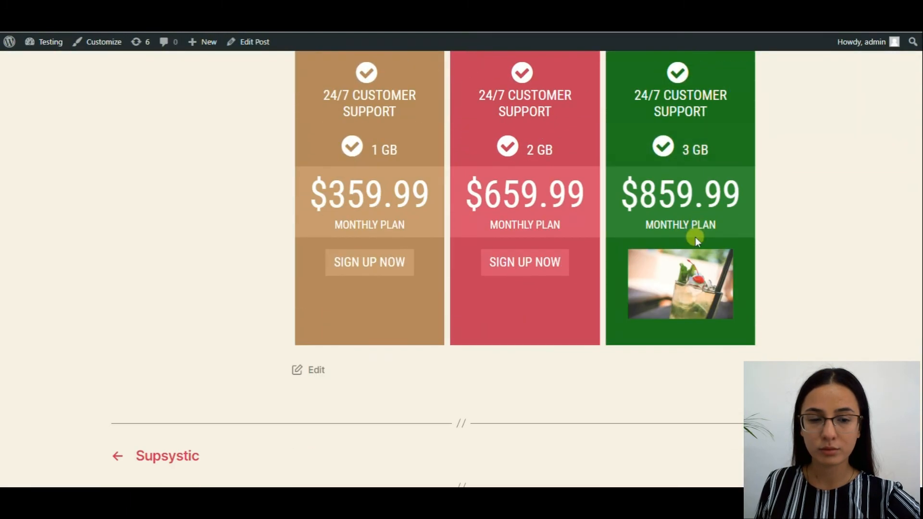